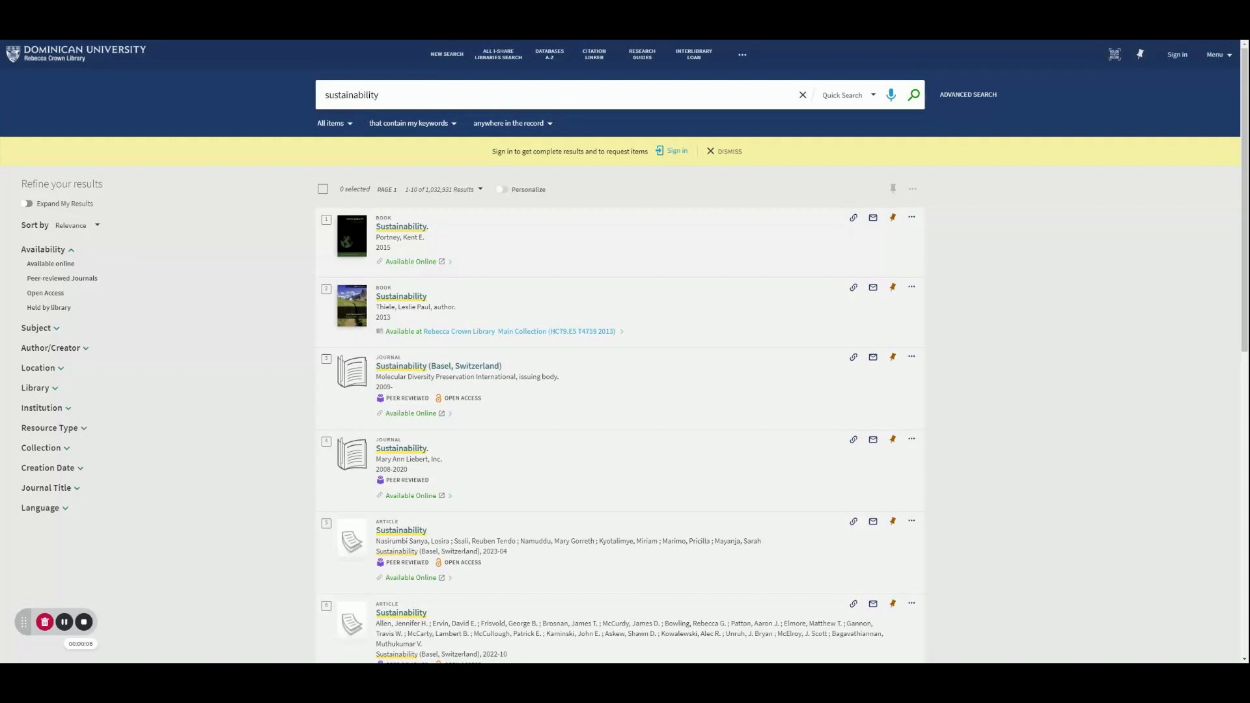
mouse_move(418, 122)
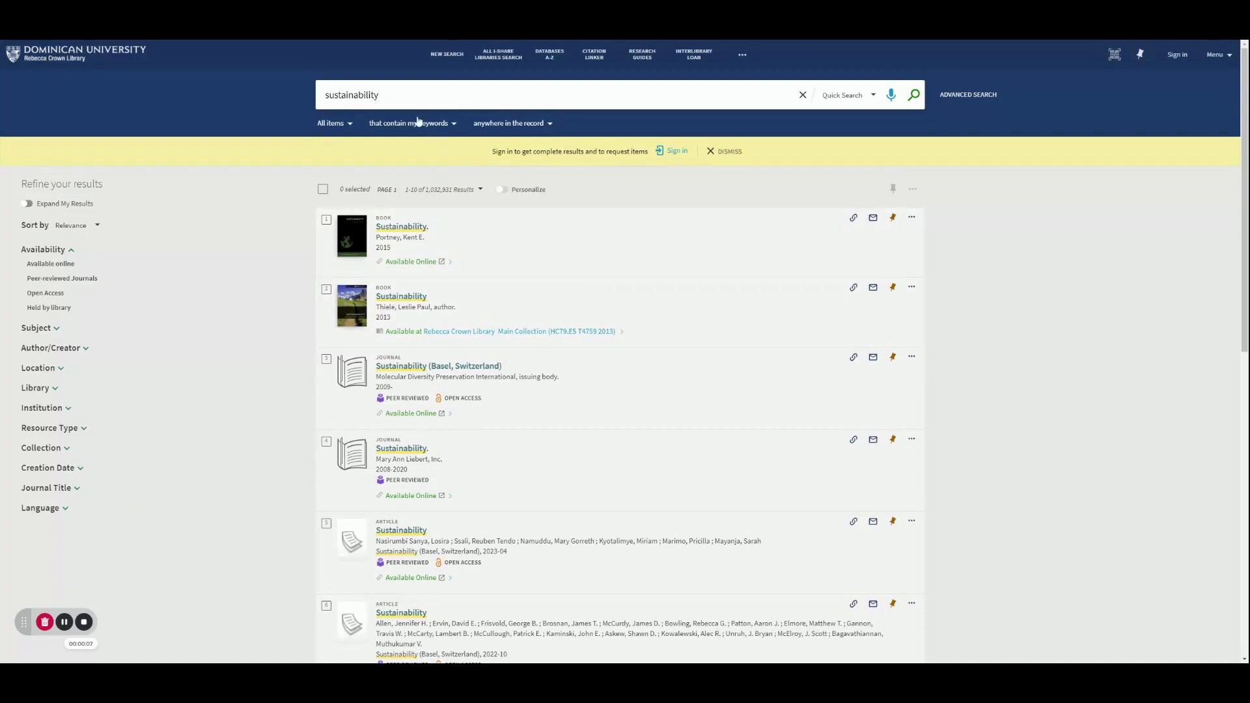
mouse_move(418, 153)
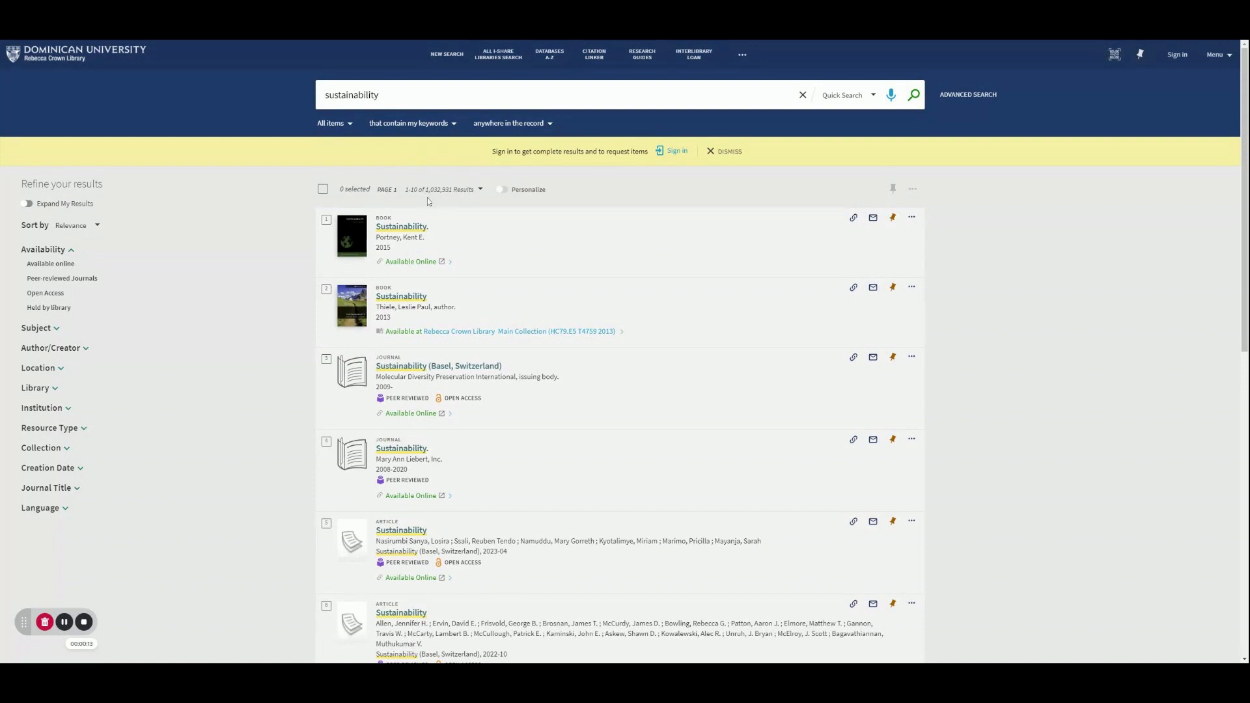
mouse_move(155, 213)
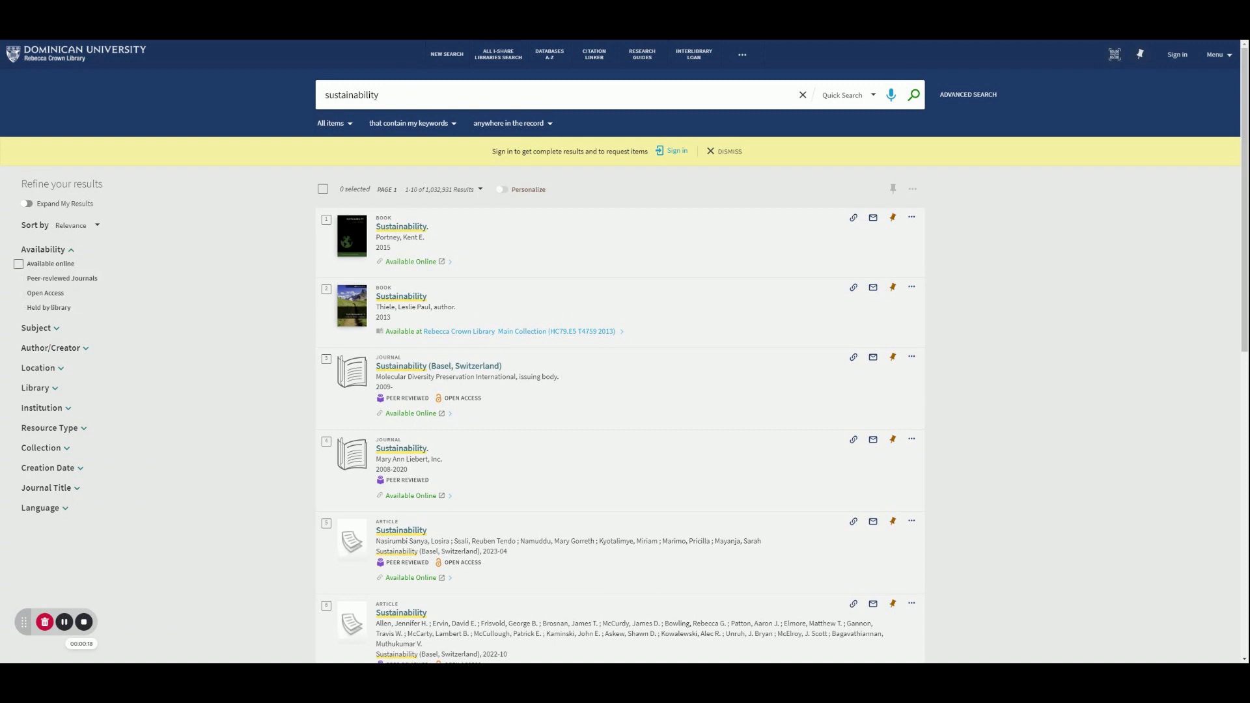
mouse_move(114, 291)
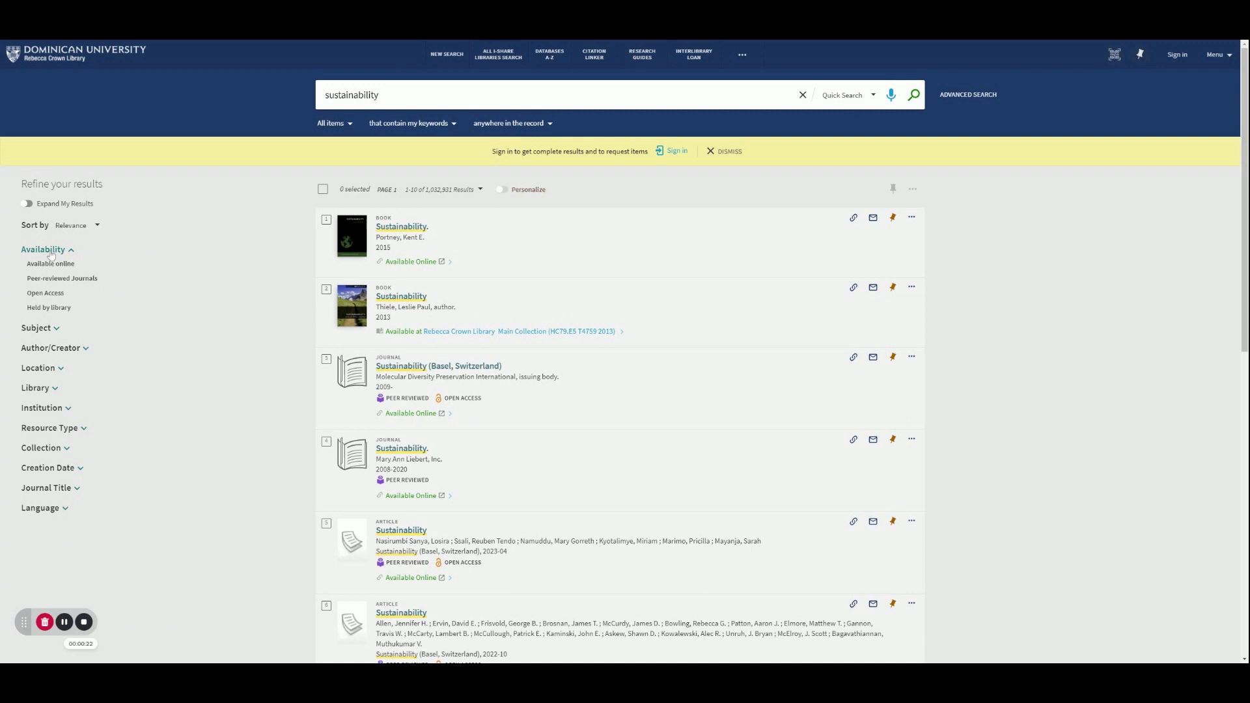
mouse_move(40, 351)
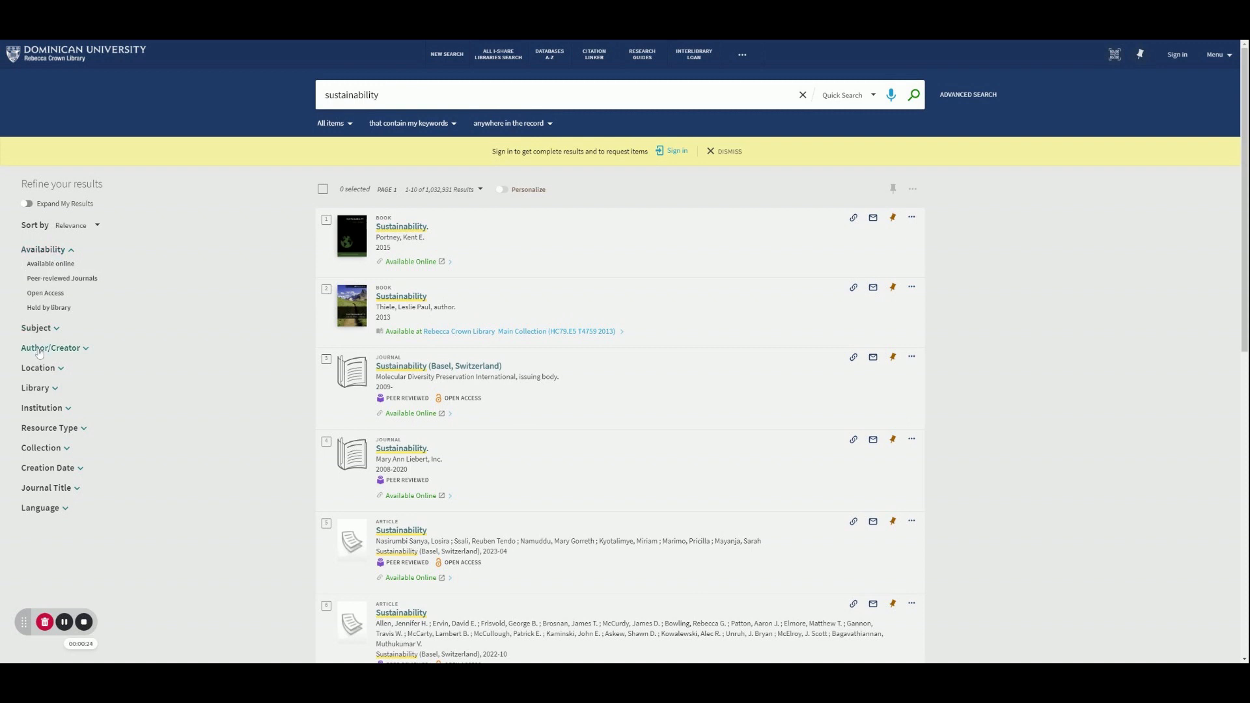
mouse_move(59, 467)
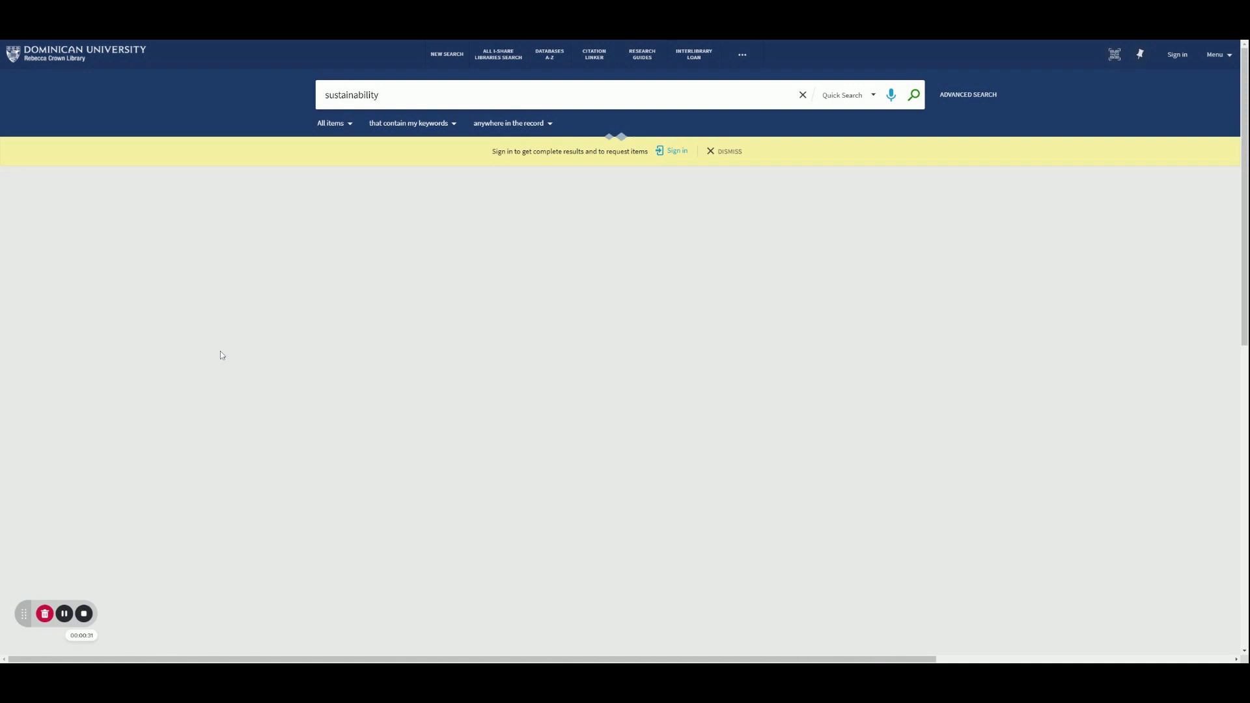
Step: Filter the sustainability results to items held by the library (298 results)
left_click(914, 95)
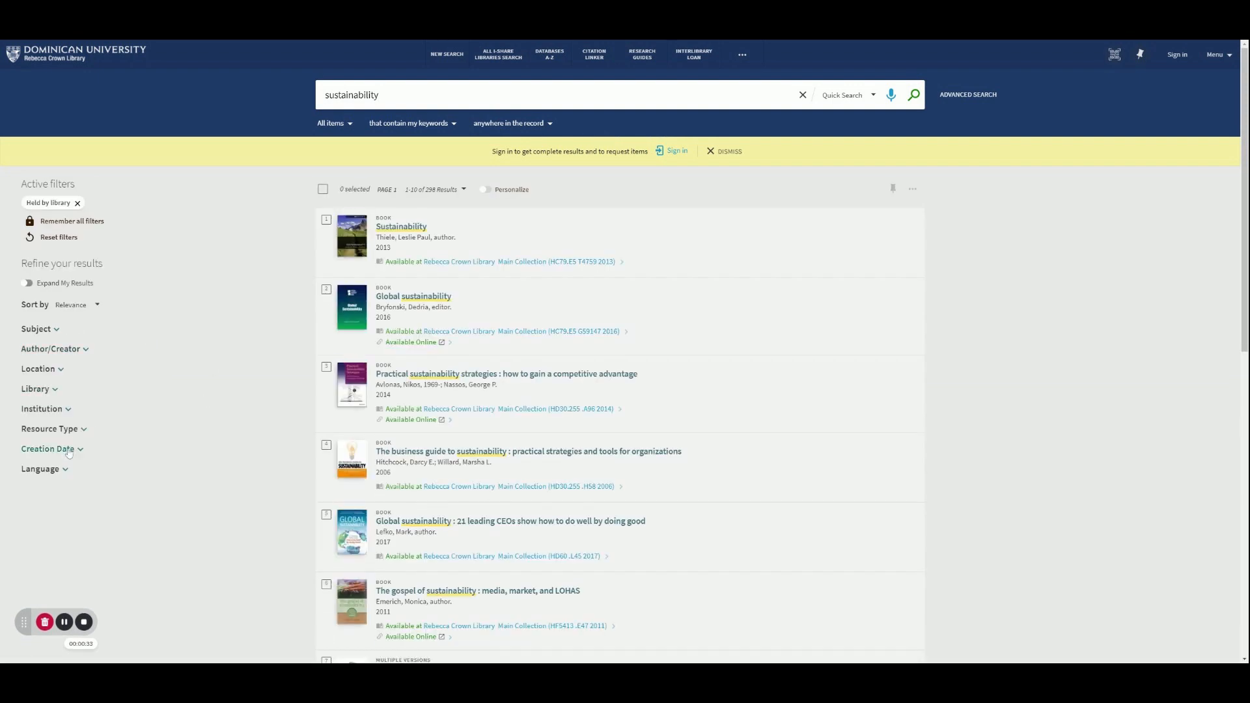
Step: Apply a 2019–2023 creation date range filter to reach 27 results
left_click(49, 448)
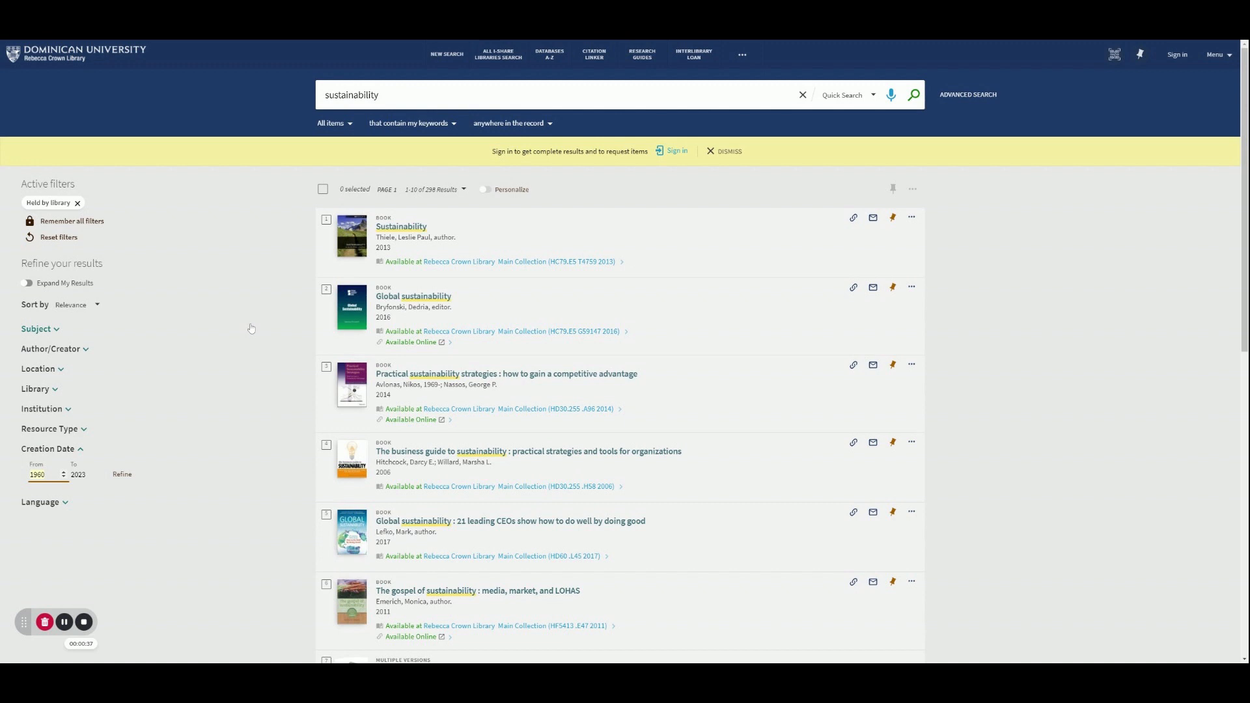
type("201")
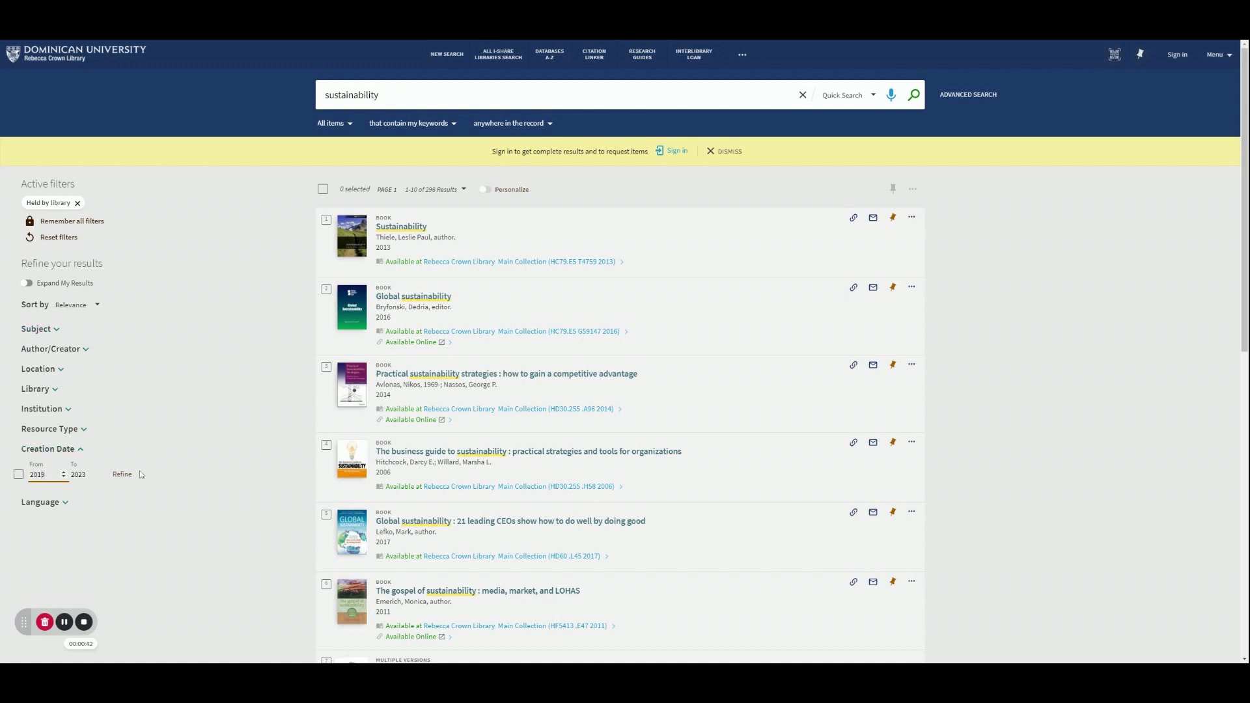
left_click(122, 474)
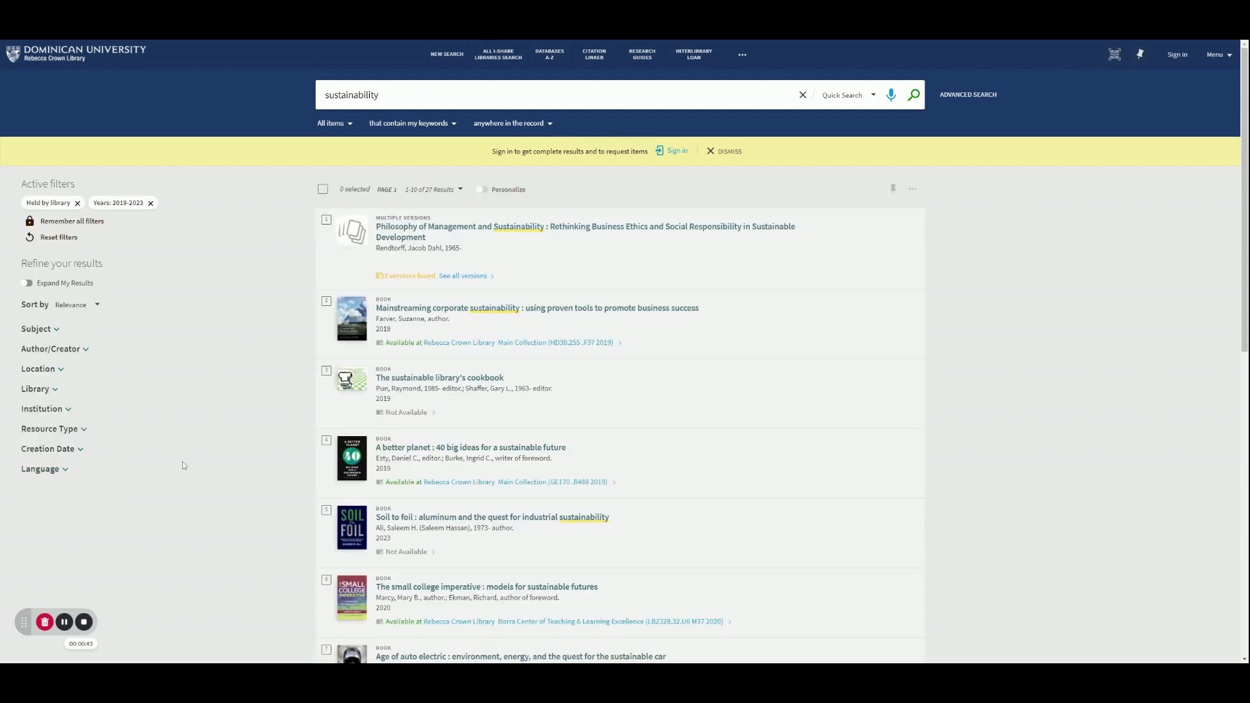